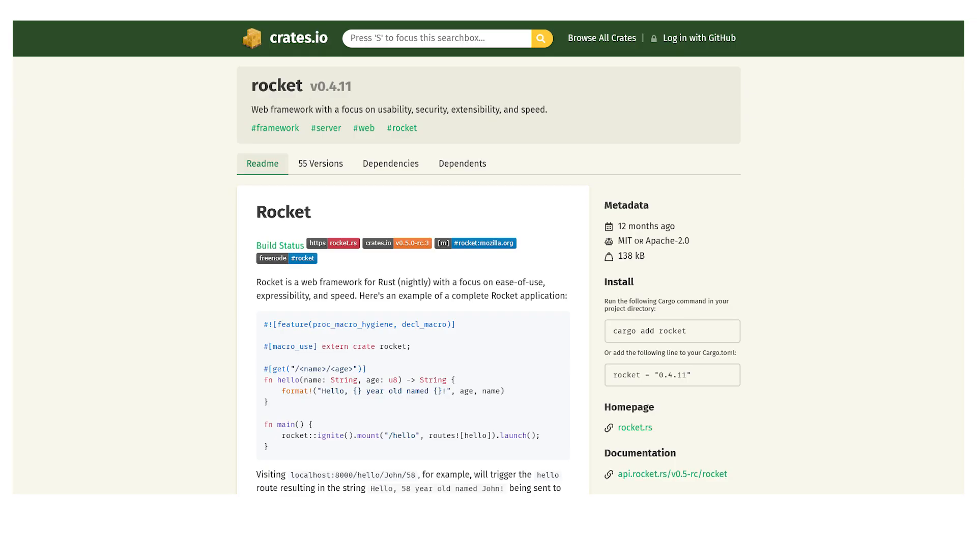
Scroll through main.rs where main binds a TcpListener on 127.0.0.1:8080 and matches incoming streams.
{"action": "scroll", "scroll_direction": "down", "scroll_amount": 3}
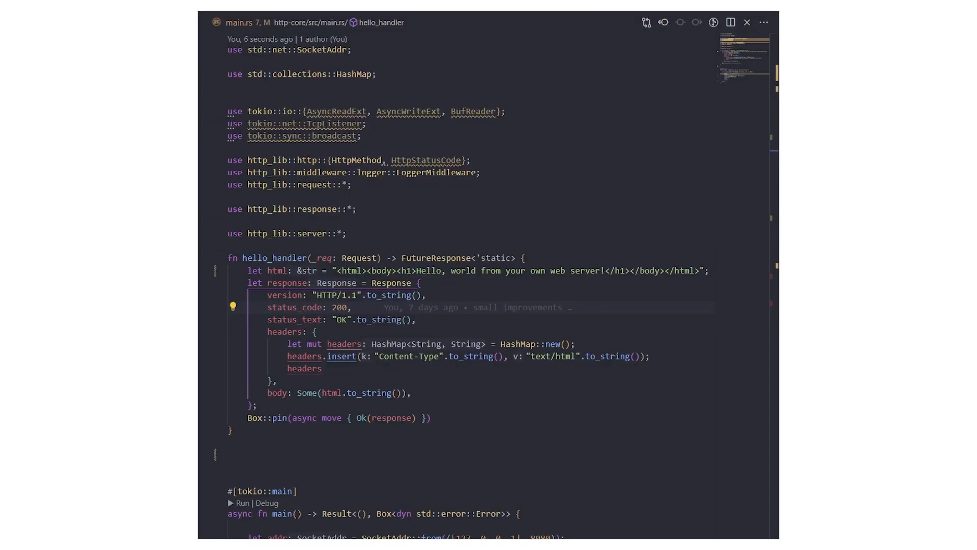
{"action": "scroll", "scroll_direction": "down", "scroll_amount": 3}
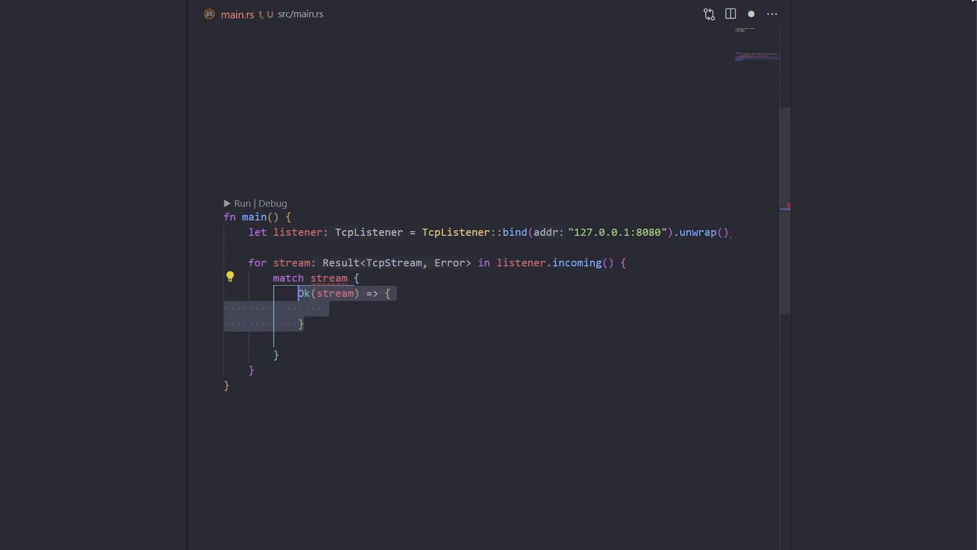
Inside Ok(stream), spawn a thread with thread::spawn(move || { handle_client(stream); }).
{"action": "type", "text": "thread::spawn(move || {"}
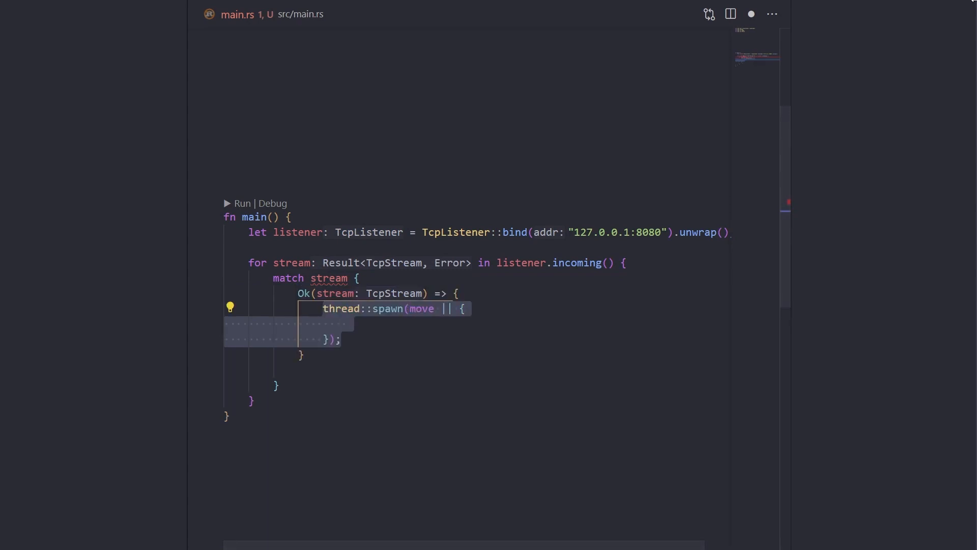
{"action": "type", "text": "handle_client(stream);"}
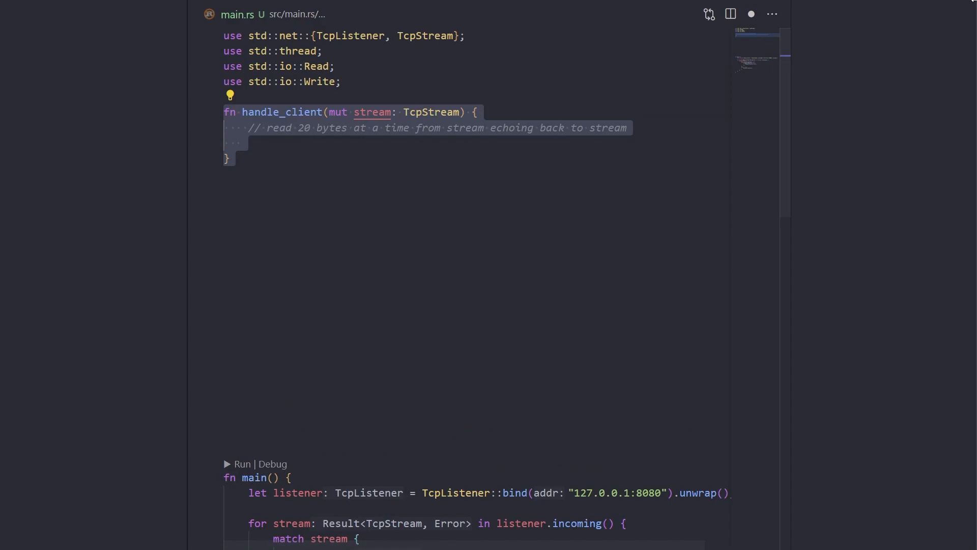
Write handle_client's loop with a [0; 1028] buffer, matching stream.read and breaking on 0.
{"action": "type", "text": "loop {"}
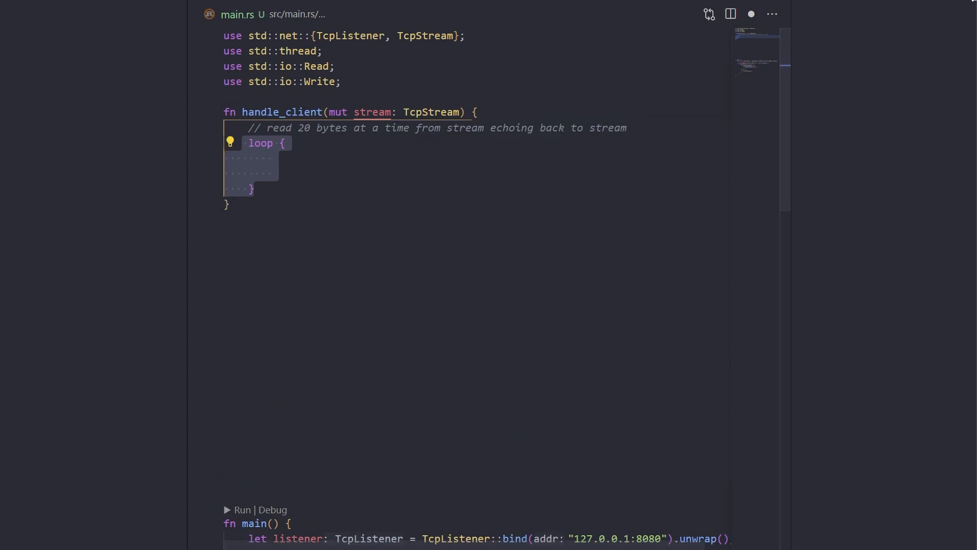
{"action": "type", "text": "let mut read = [0; 1028];"}
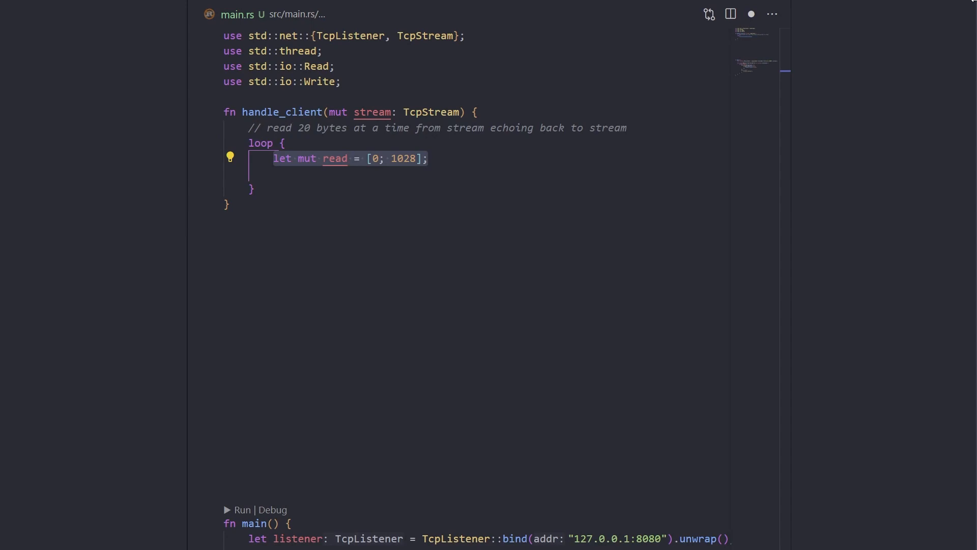
{"action": "type", "text": "match stream.read(&mut read) {"}
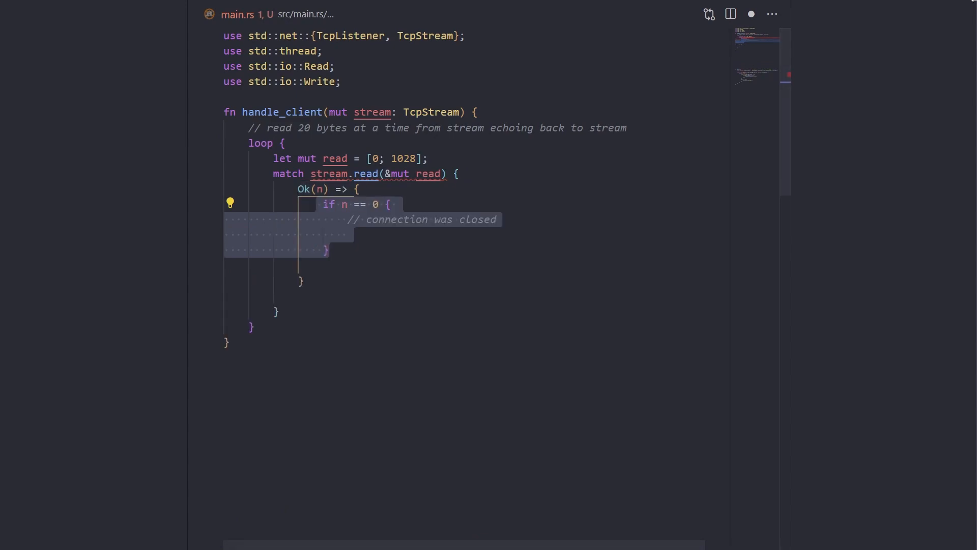
{"action": "type", "text": "break;"}
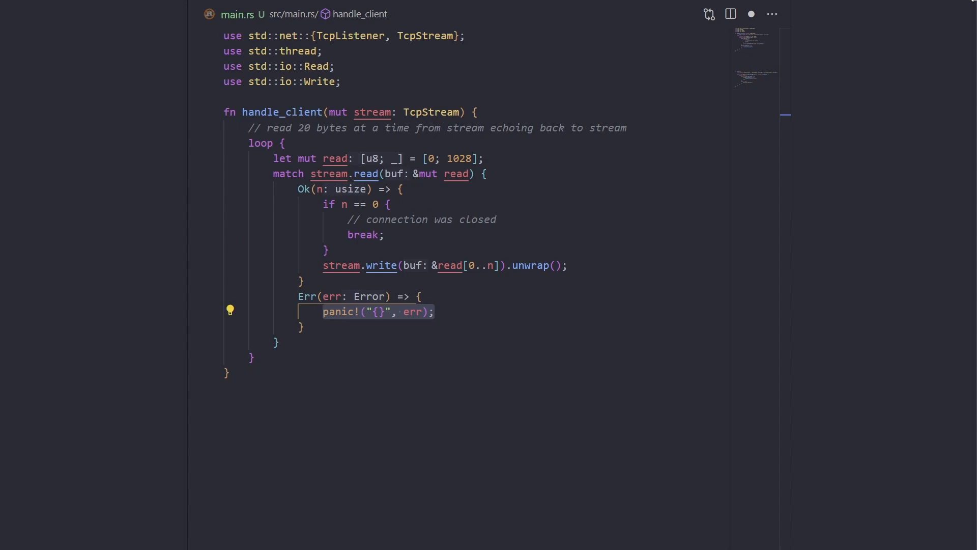
{"action": "scroll", "scroll_direction": "down", "scroll_amount": 3}
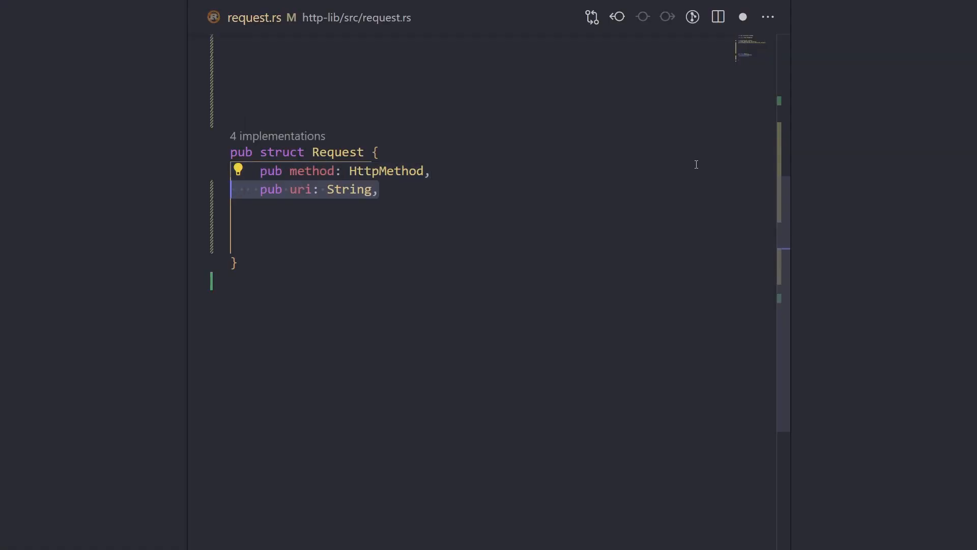
Add version and body: Option<String> fields, then status_text: String to the Response struct.
{"action": "type", "text": "pub version: String,"}
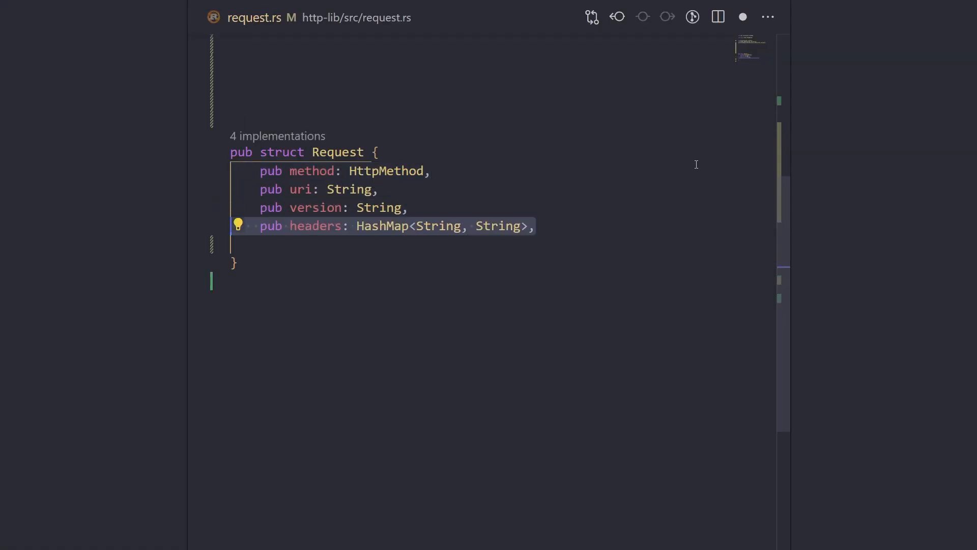
{"action": "type", "text": "pub body: Option<String>,"}
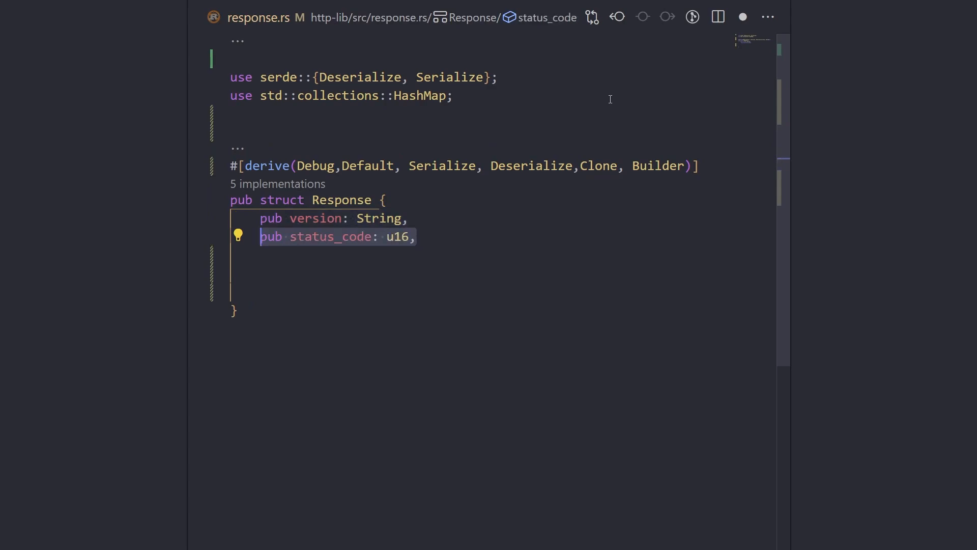
{"action": "type", "text": "pub status_text: String,"}
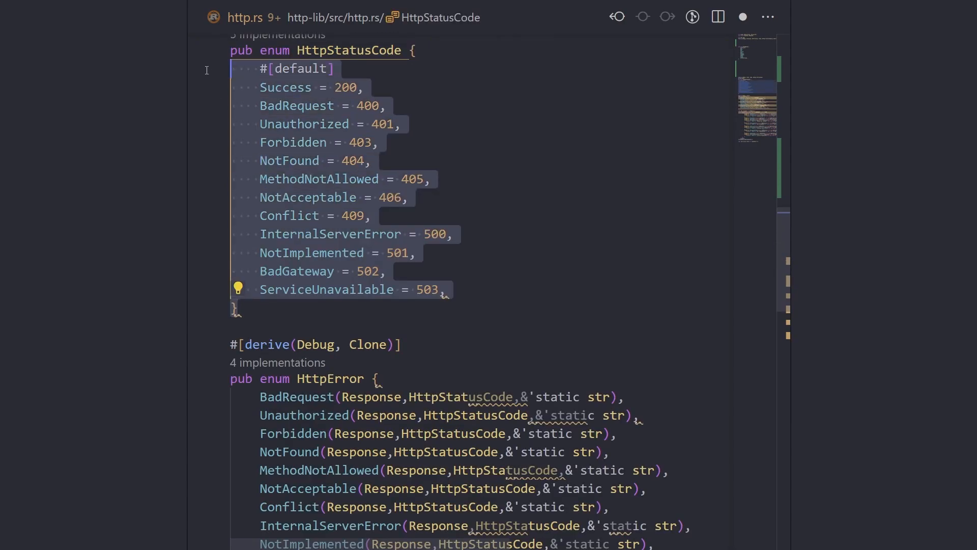
Scroll through the HttpStatusCode enum mapping Success through ServiceUnavailable to 200–503.
{"action": "scroll", "scroll_direction": "down", "scroll_amount": 3}
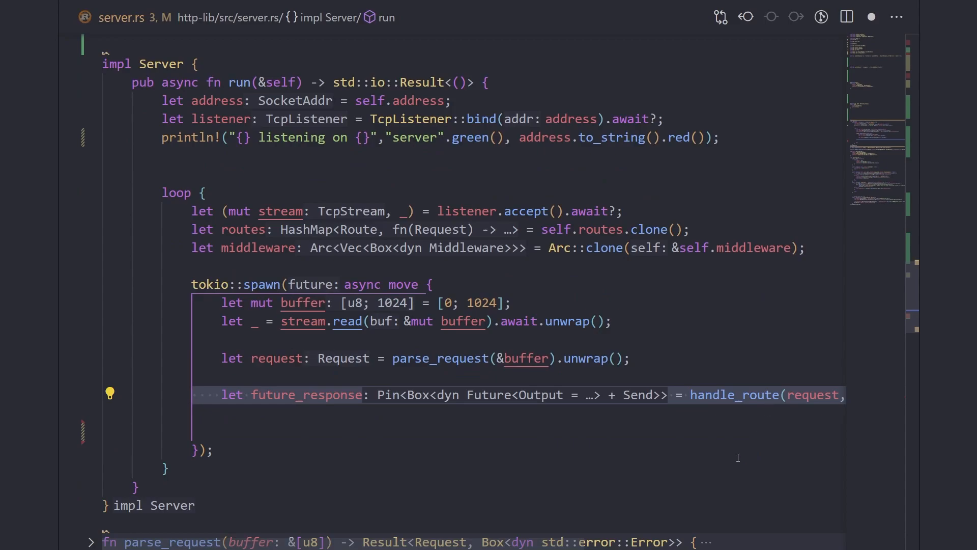
Match future_response.await so Ok(response) is formatted and written to the stream, then review the run loop.
{"action": "type", "text": "match future_response.await {"}
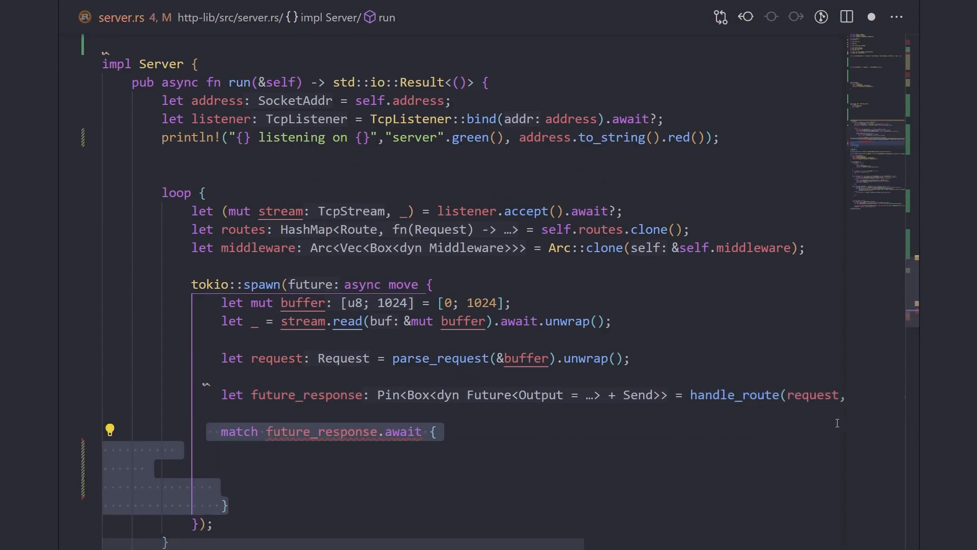
{"action": "scroll", "scroll_direction": "down", "scroll_amount": 3}
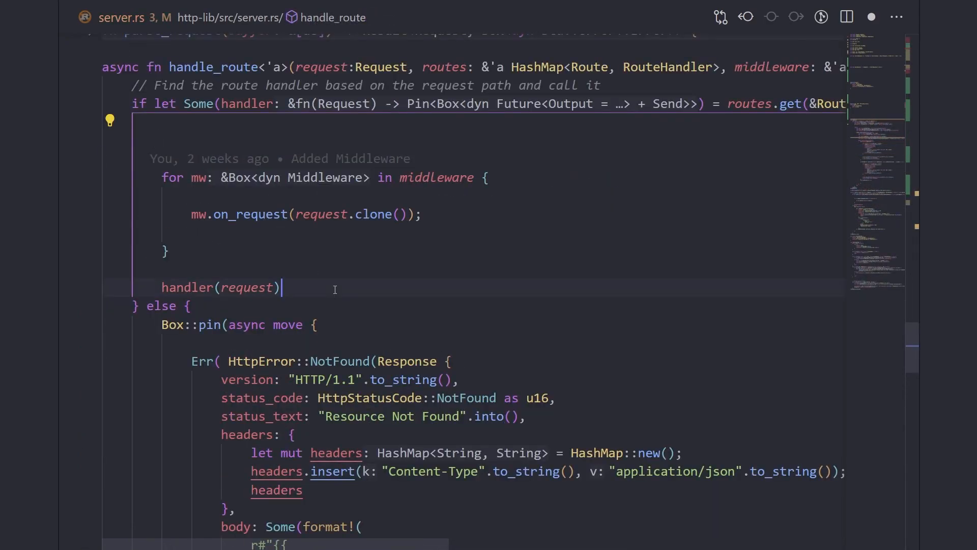
{"action": "key", "text": "Enter"}
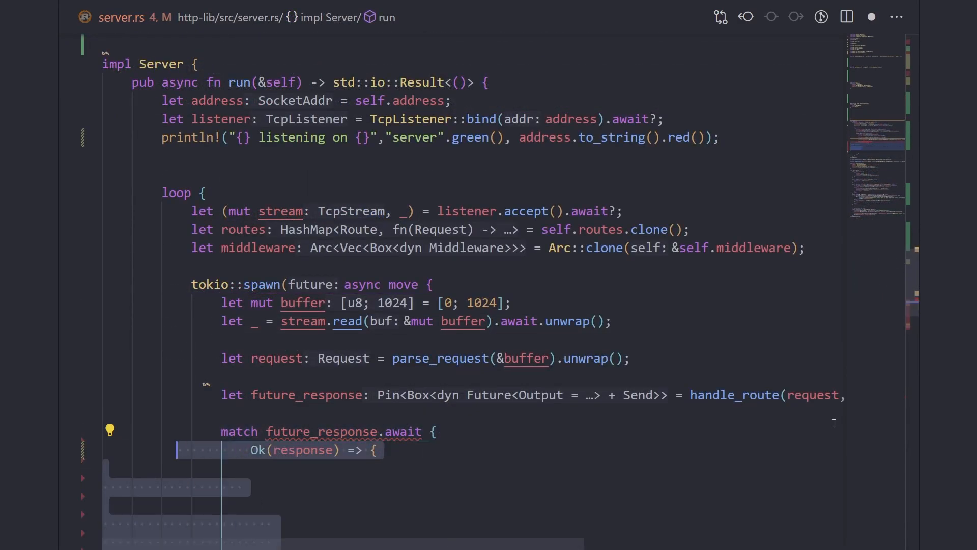
{"action": "scroll", "scroll_direction": "down", "scroll_amount": 3}
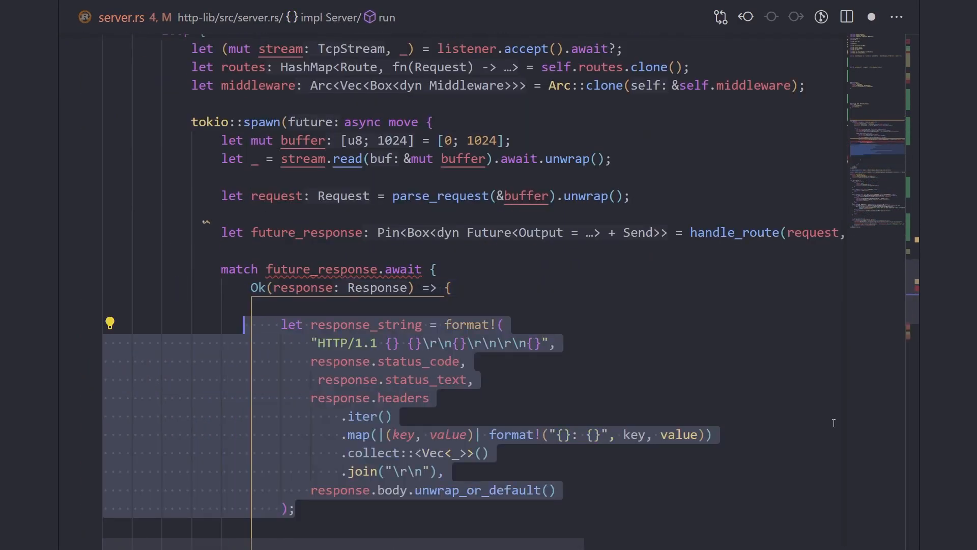
{"action": "scroll", "scroll_direction": "down", "scroll_amount": 3}
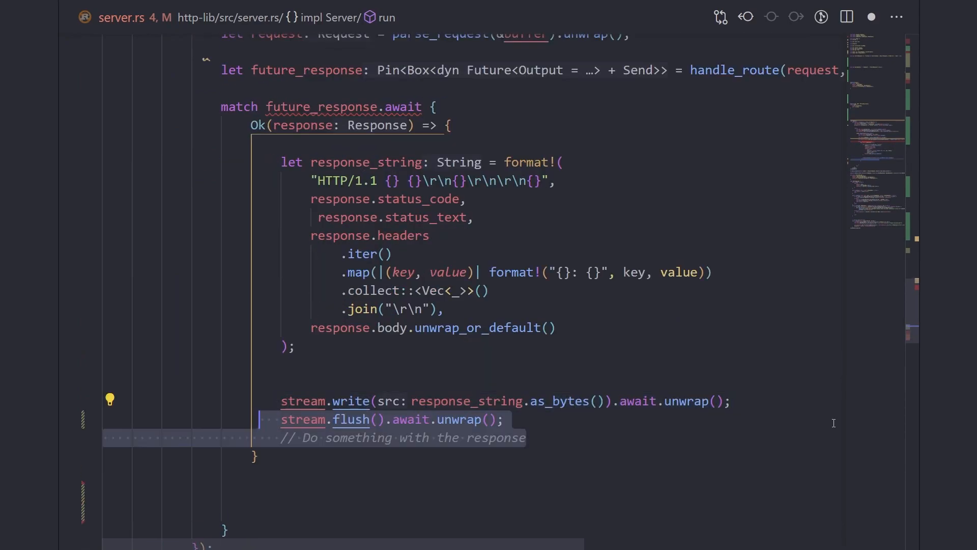
{"action": "scroll", "scroll_direction": "down", "scroll_amount": 3}
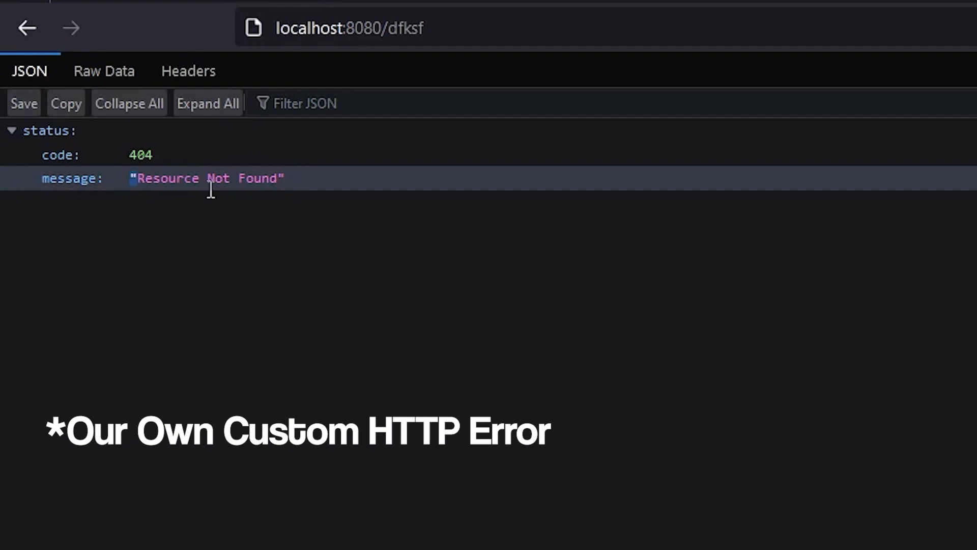
Highlight the "Resource Not Found" message in Firefox's JSON 404 reply for localhost:8080/dfksf.
{"action": "double_click", "coordinate": [207, 178]}
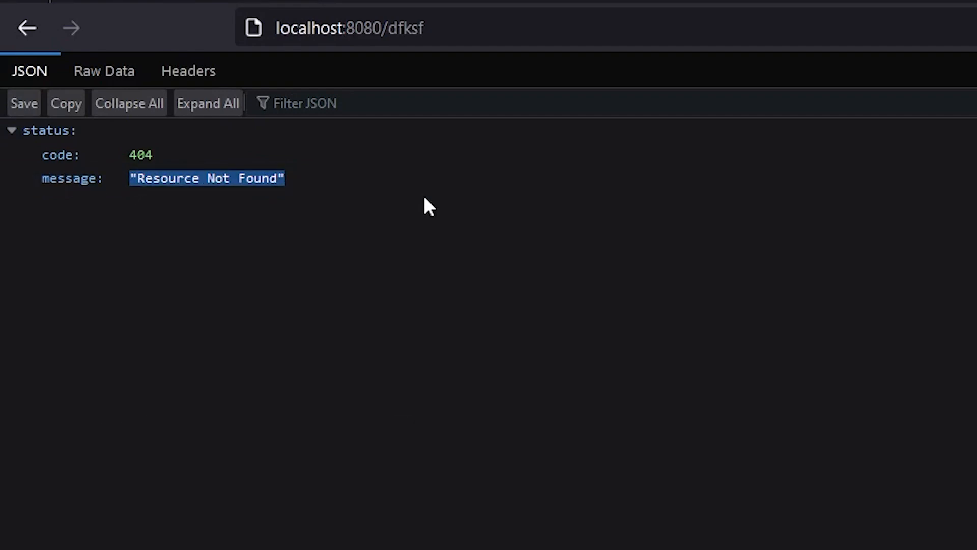